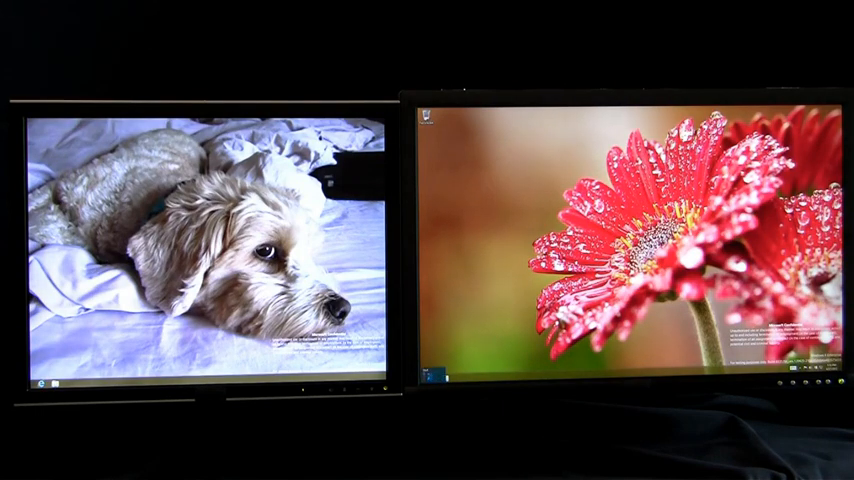
Step: Bring up the Start screen's app tiles on the right monitor via the Windows key
{"action": "key", "text": "Super"}
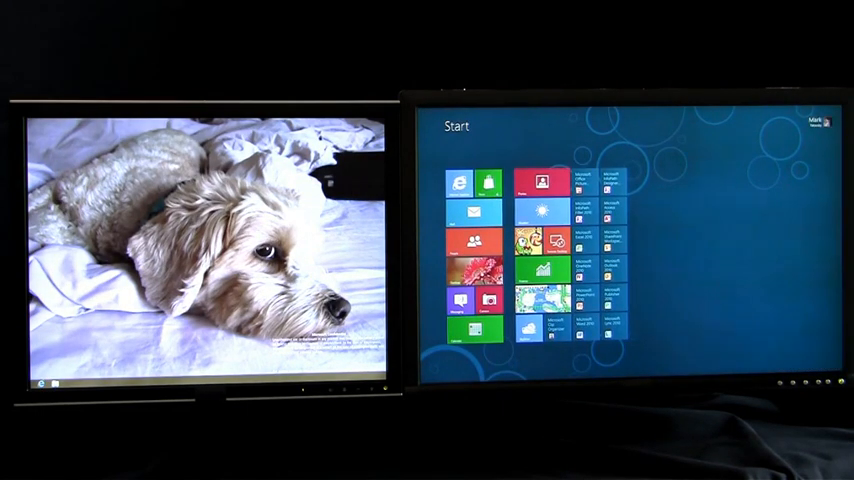